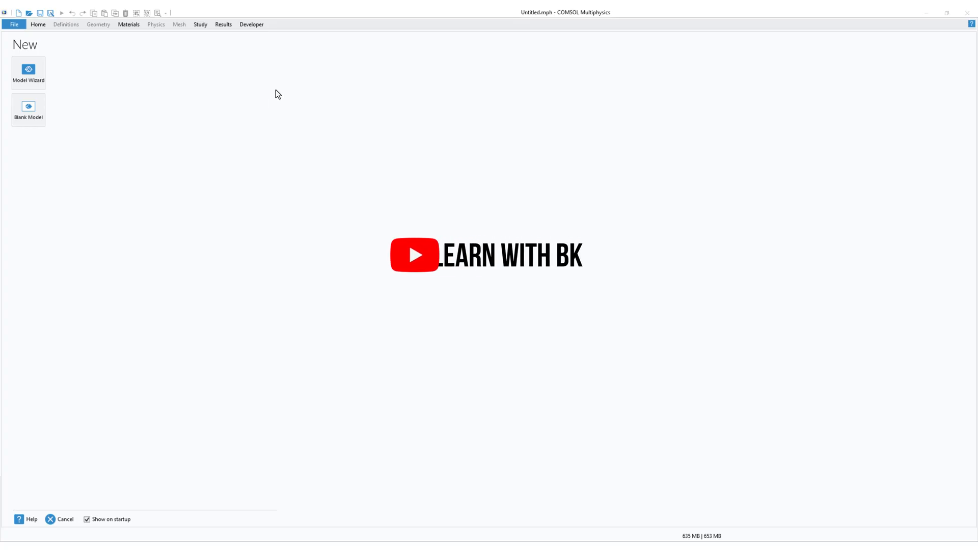
pyautogui.moveTo(78, 98)
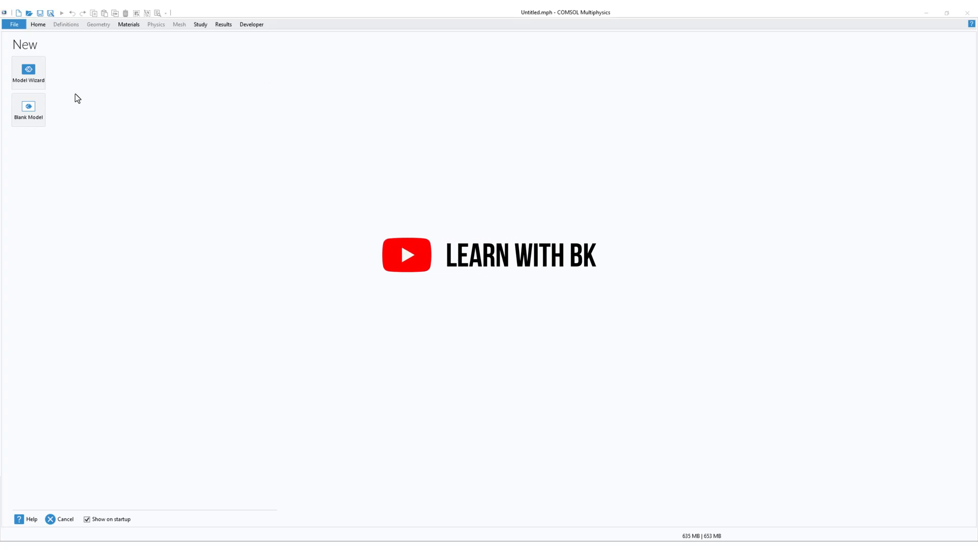
pyautogui.moveTo(29, 109)
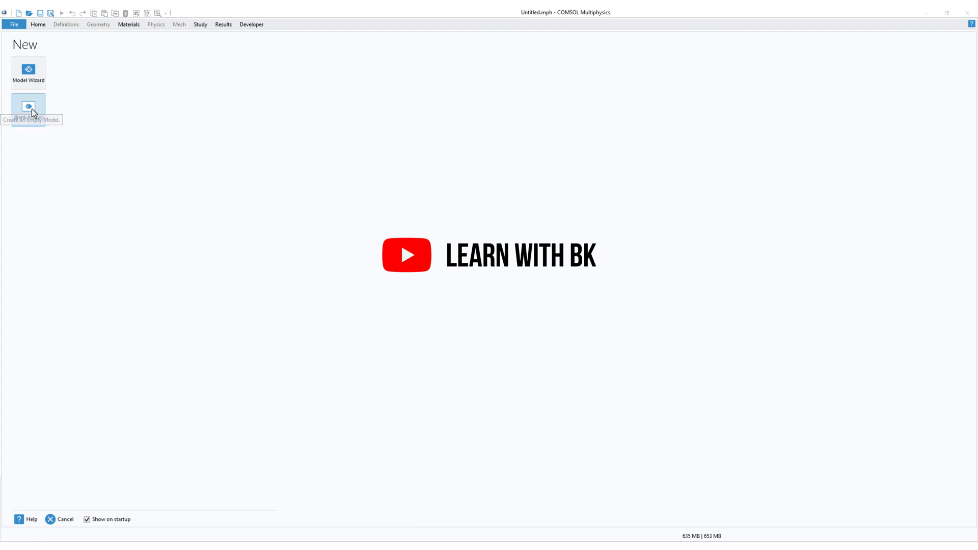
# Step: Create a blank model with a new 3D component
pyautogui.click(29, 106)
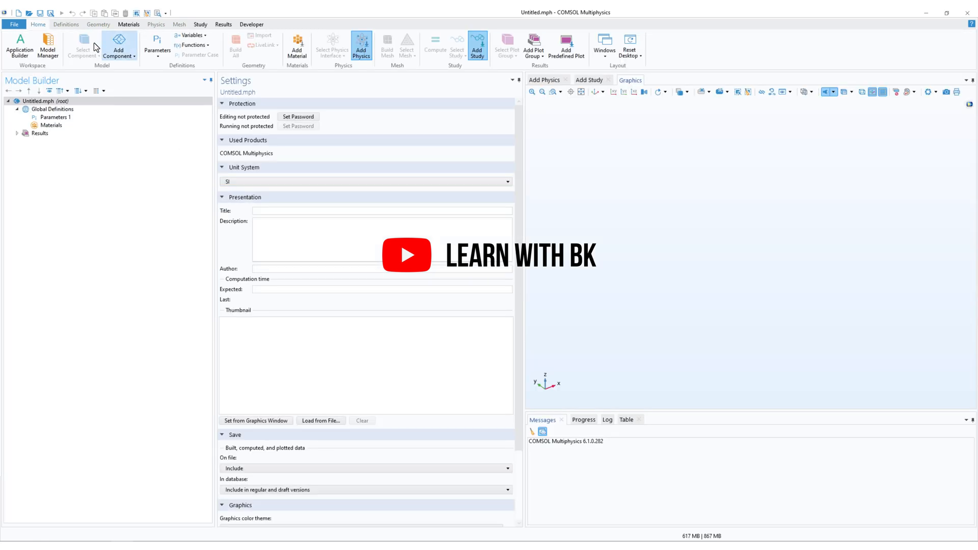
pyautogui.click(118, 46)
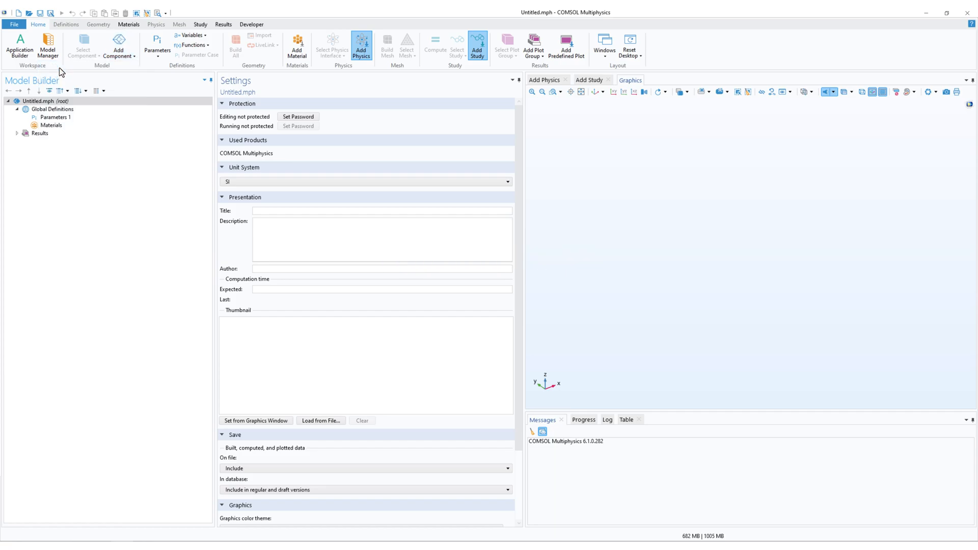
pyautogui.click(118, 47)
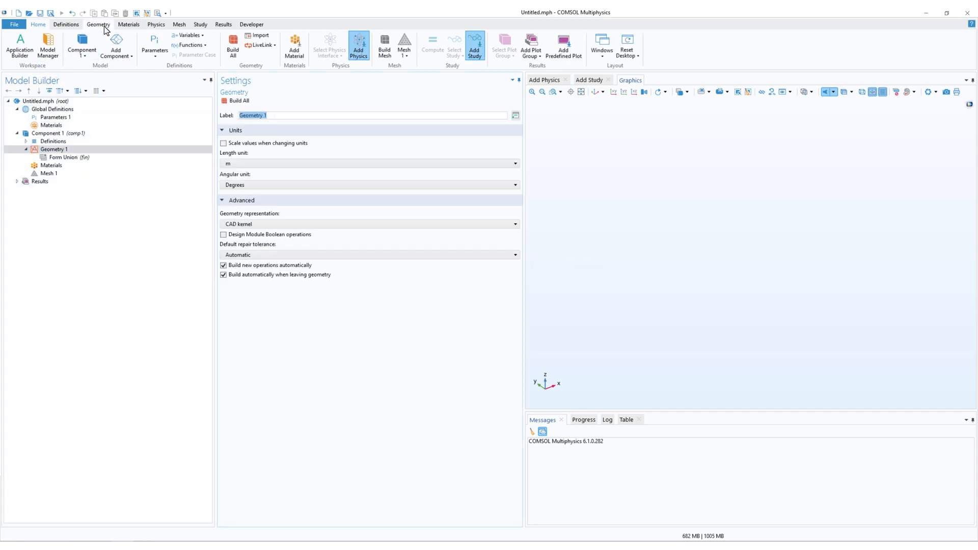
# Step: Add a solid block 10 m wide, 15 m deep, 3 m high and build it
pyautogui.click(198, 35)
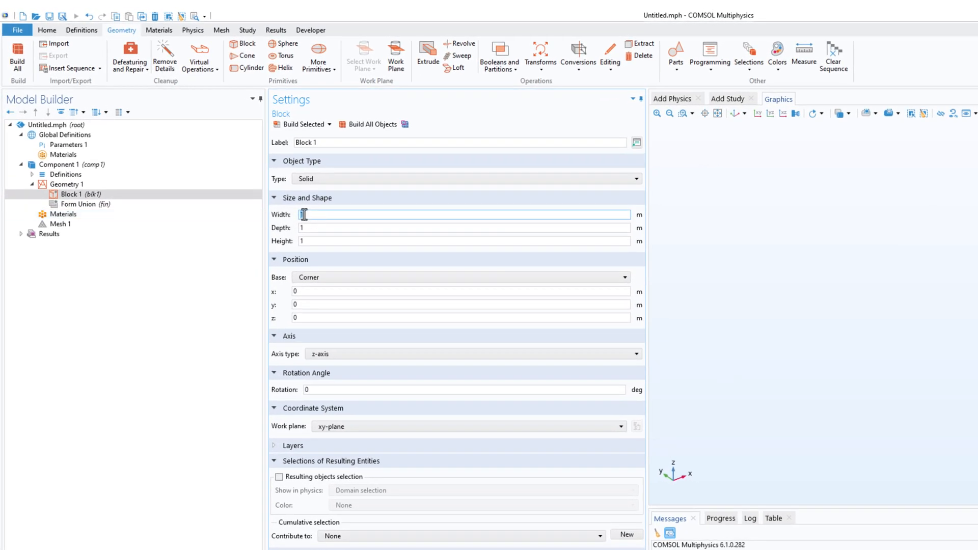
pyautogui.write('10')
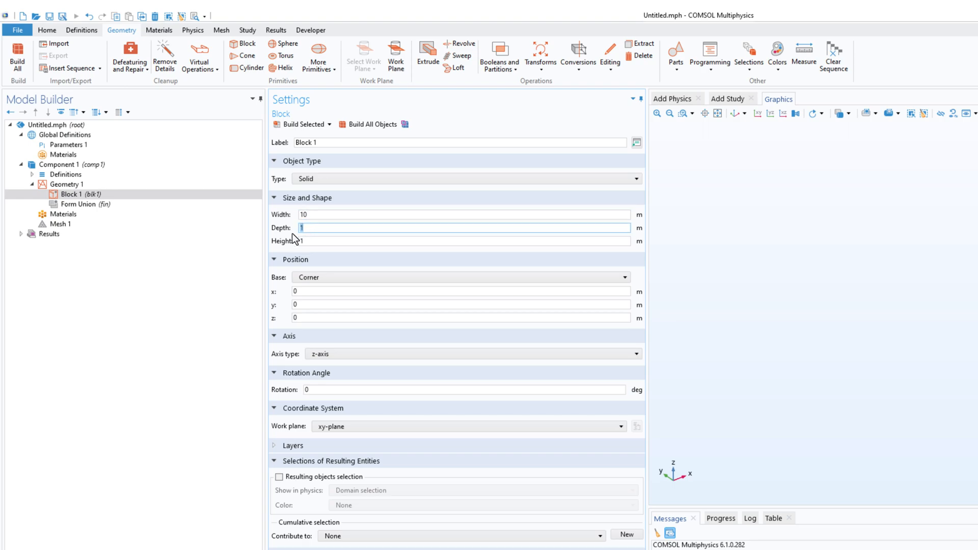
pyautogui.write('15')
pyautogui.click(464, 241)
pyautogui.write('3')
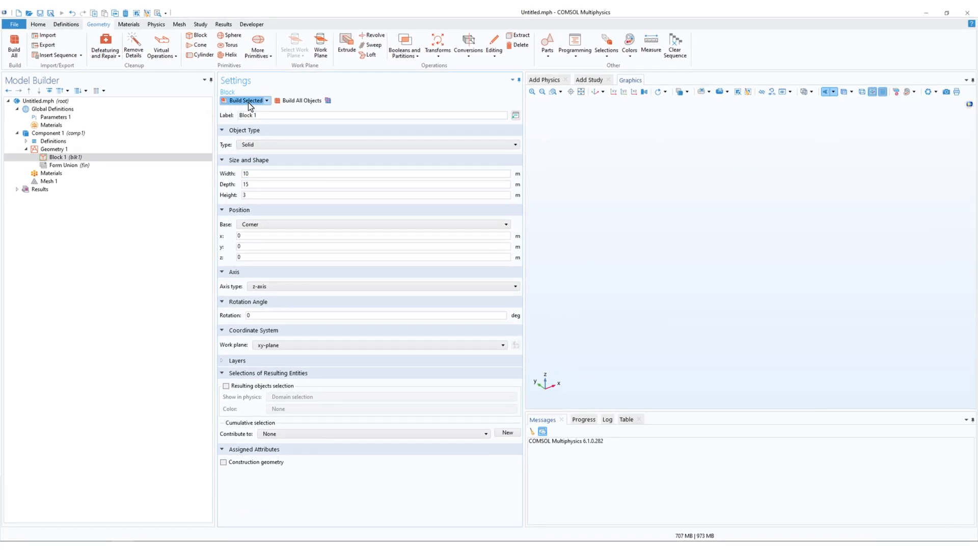
pyautogui.click(243, 101)
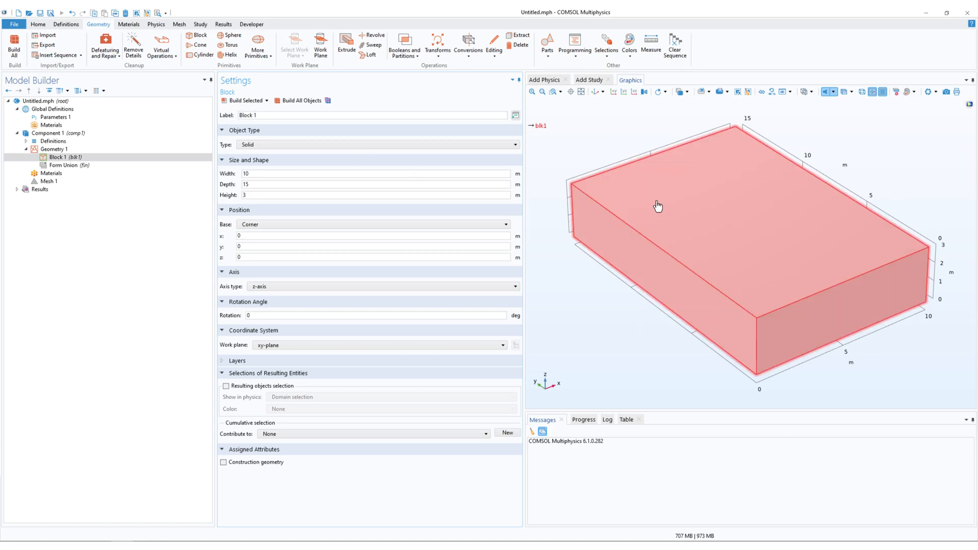
pyautogui.moveTo(802, 279)
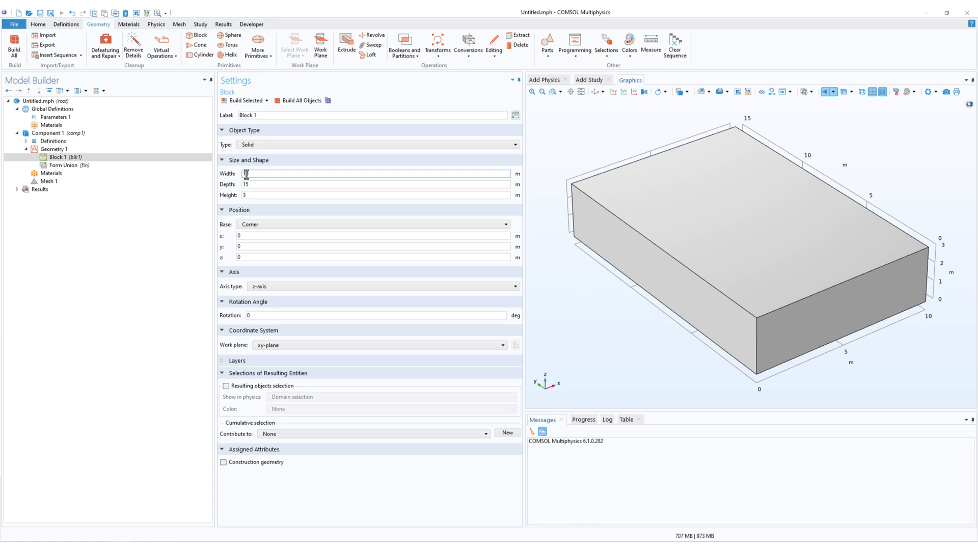
# Step: Bring up the context options on Block 1's width value of 10
pyautogui.write('10')
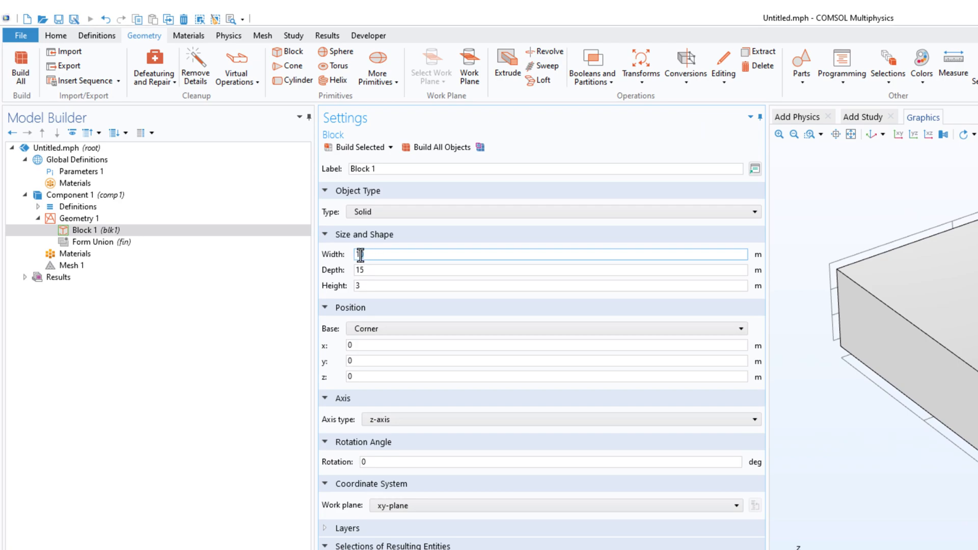
pyautogui.rightClick(361, 254)
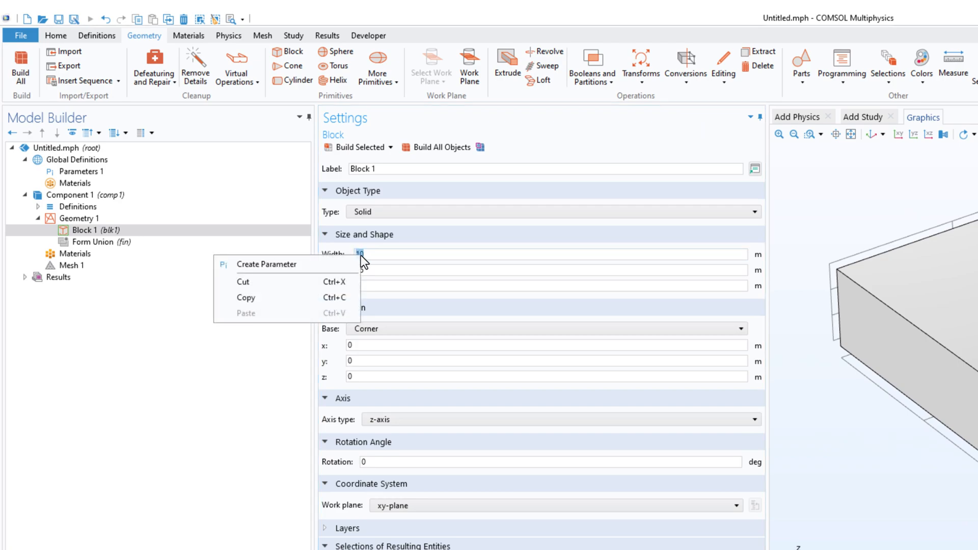
pyautogui.moveTo(281, 264)
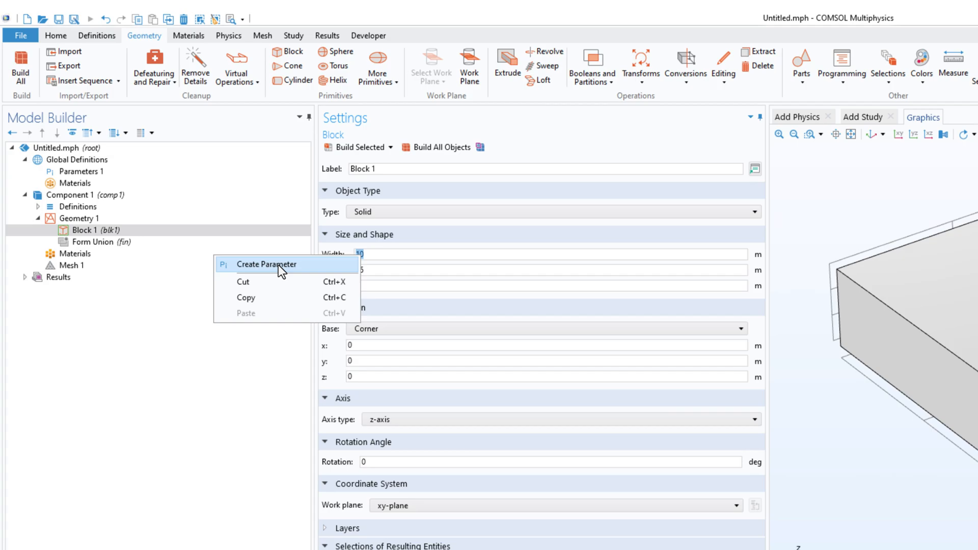
pyautogui.moveTo(289, 231)
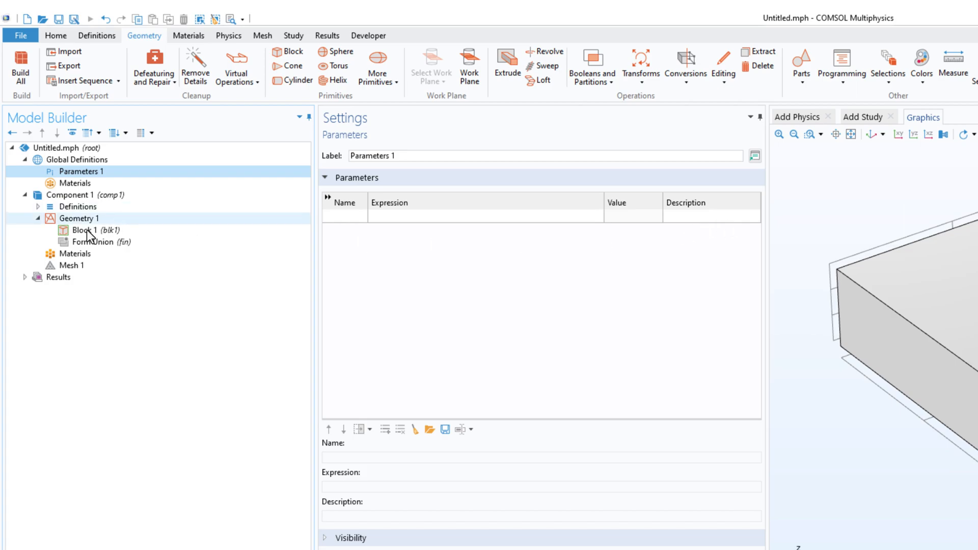
pyautogui.click(84, 230)
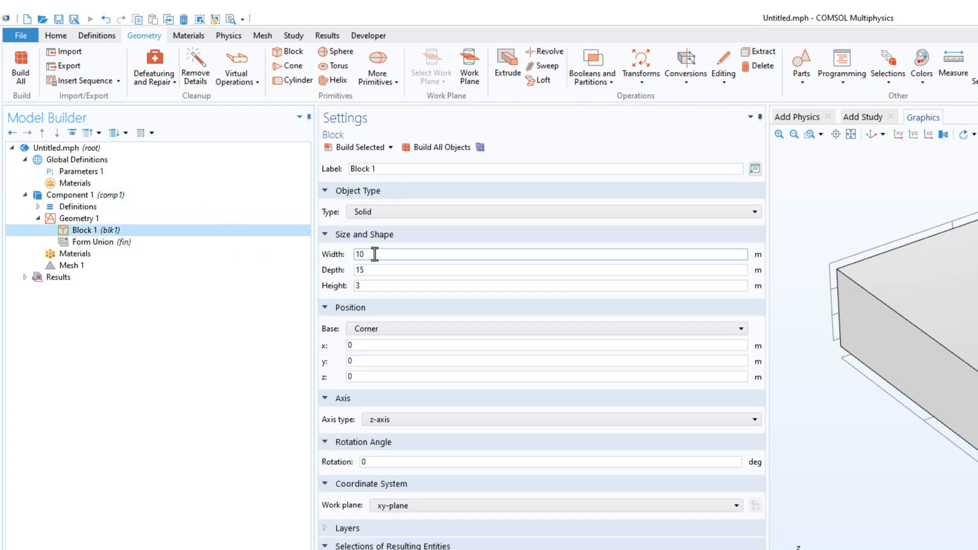
pyautogui.rightClick(362, 254)
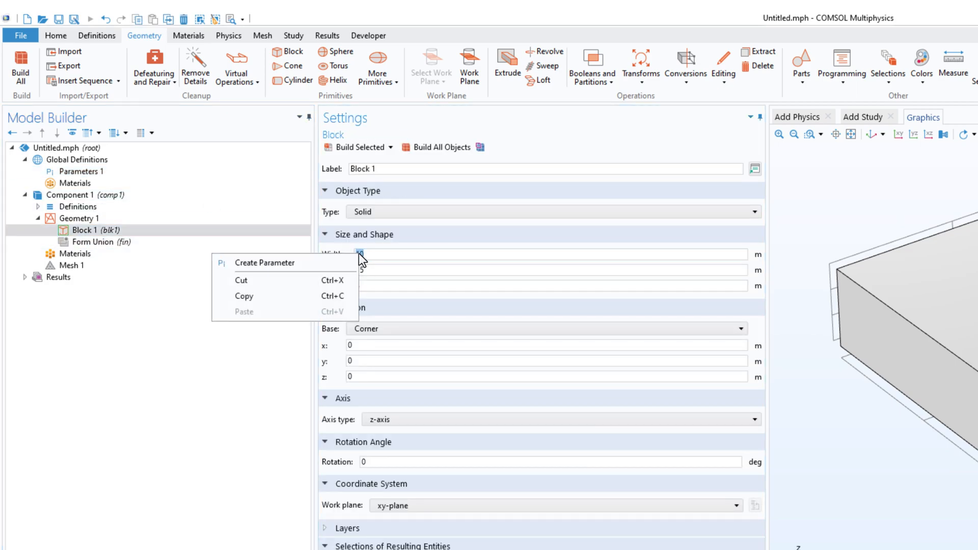
# Step: Create parameter width_block = 10, described as width of the base block, driving the width
pyautogui.click(265, 262)
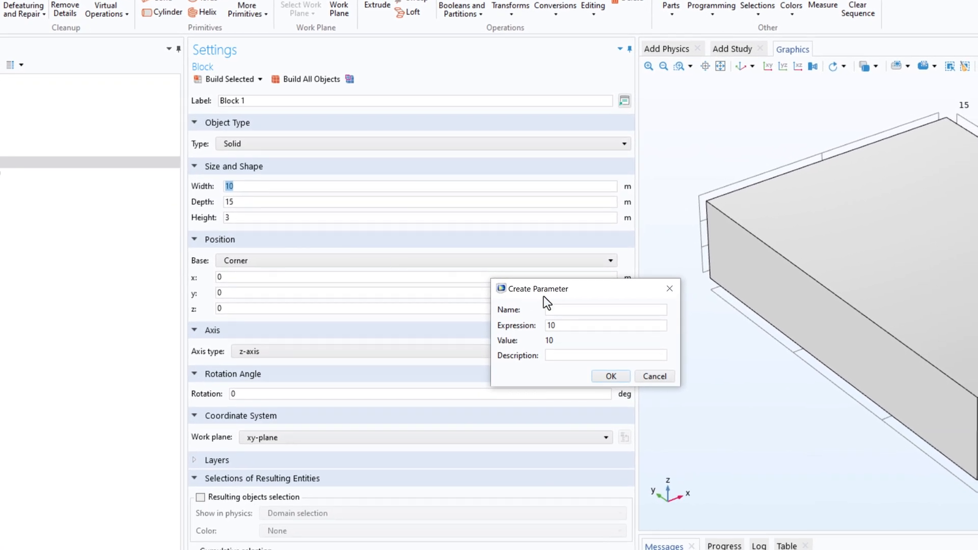
pyautogui.click(605, 310)
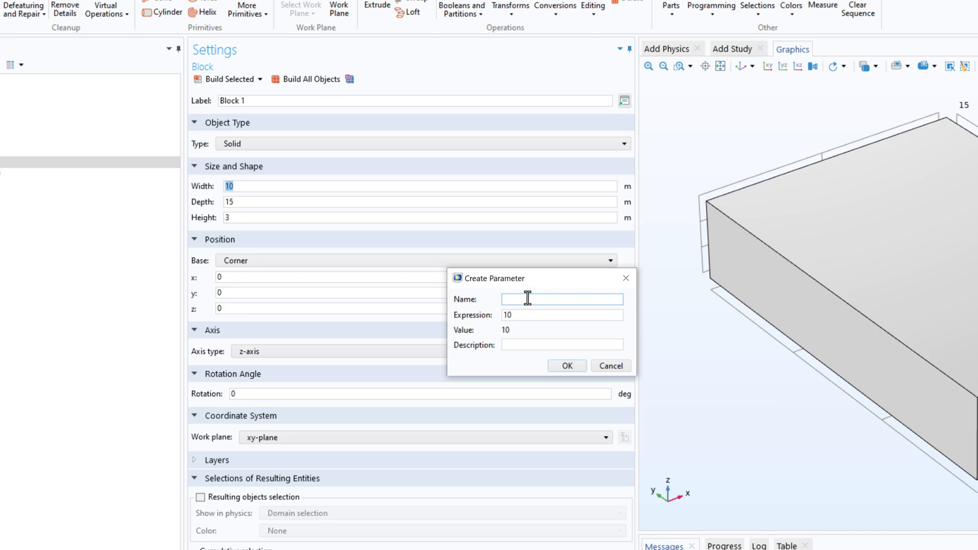
pyautogui.write('width')
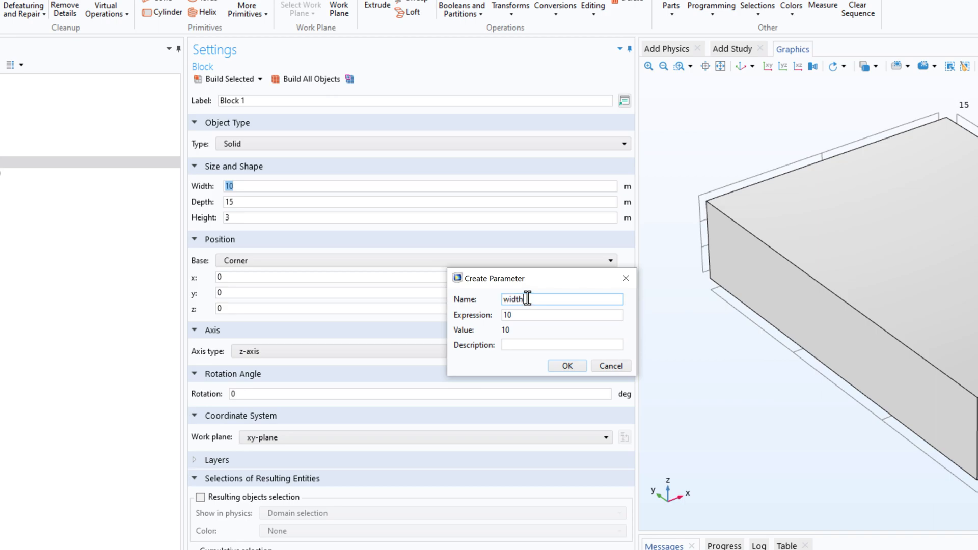
pyautogui.write('_blovd')
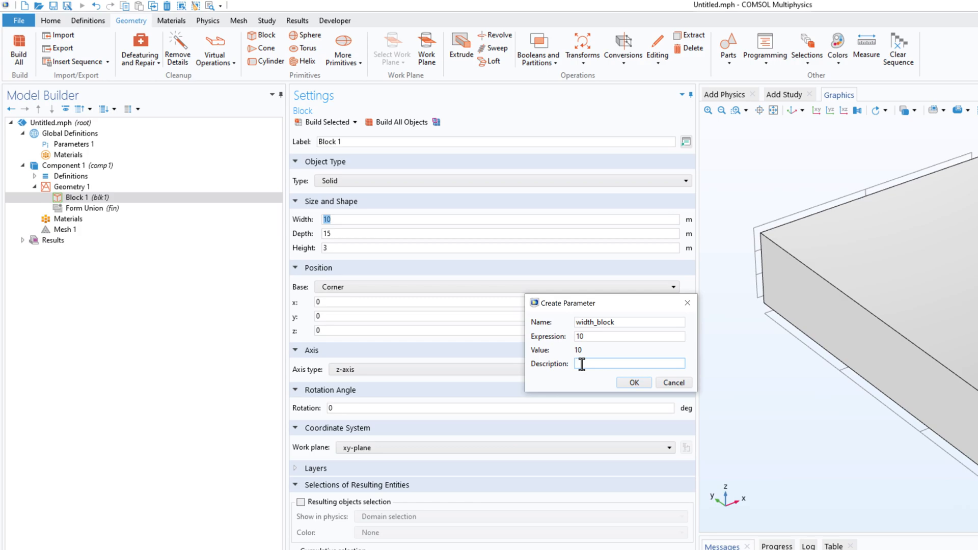
pyautogui.write('wd')
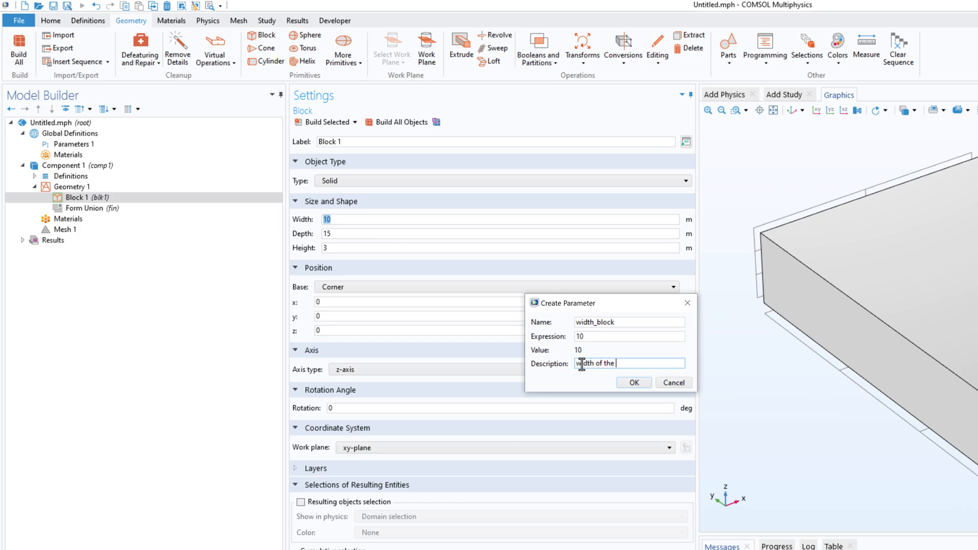
pyautogui.write('base block')
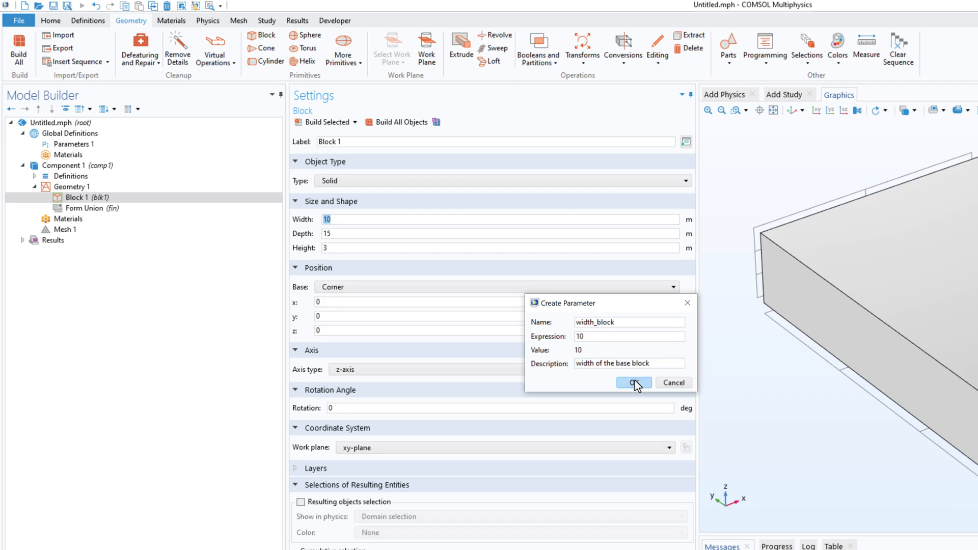
pyautogui.click(633, 382)
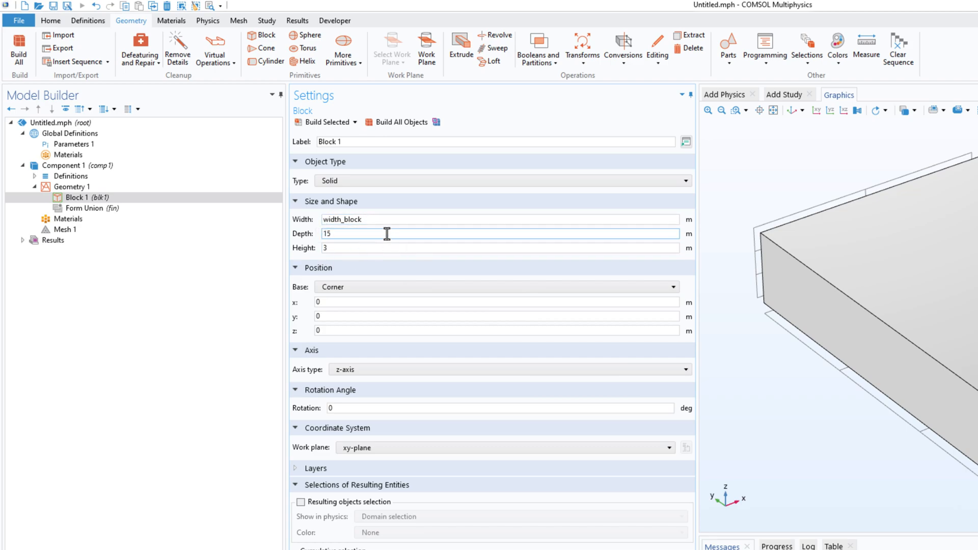
pyautogui.click(73, 144)
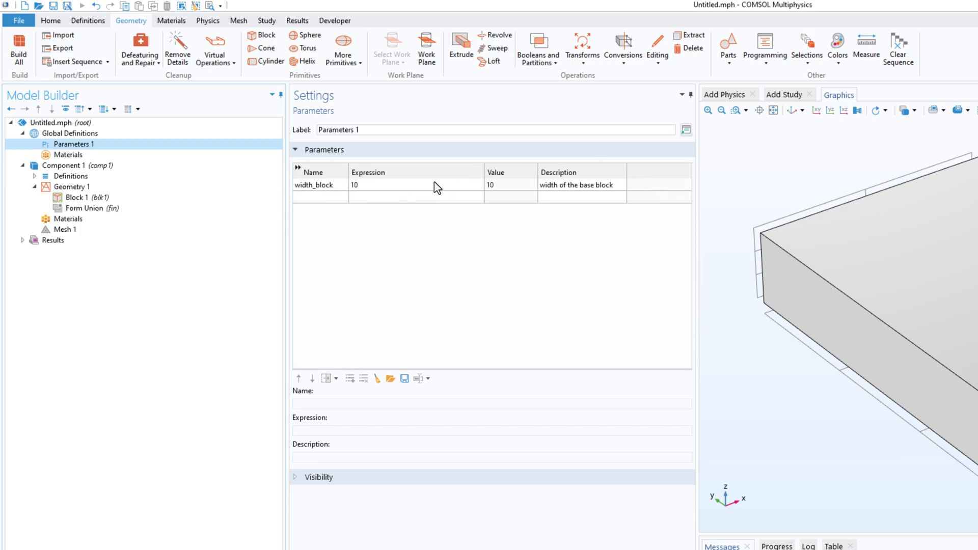
pyautogui.click(79, 196)
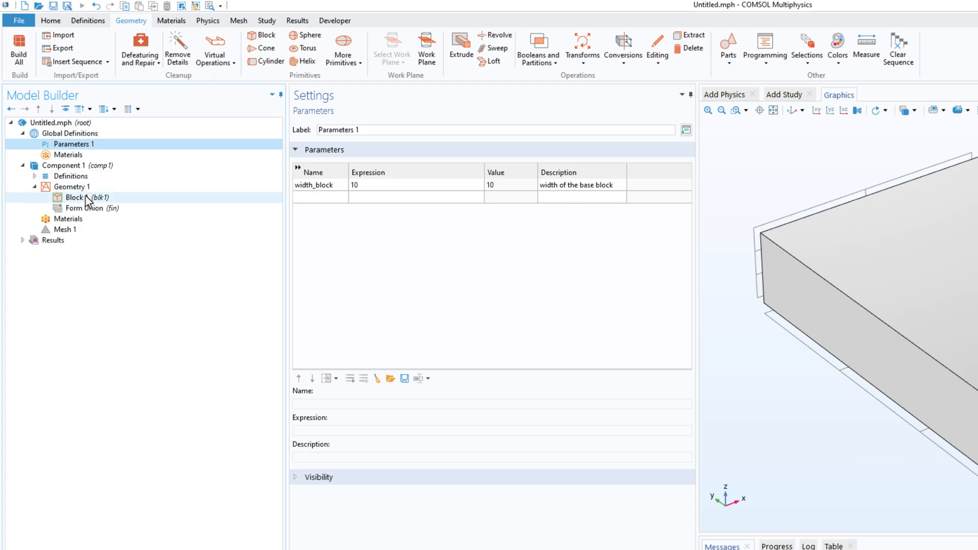
pyautogui.click(74, 197)
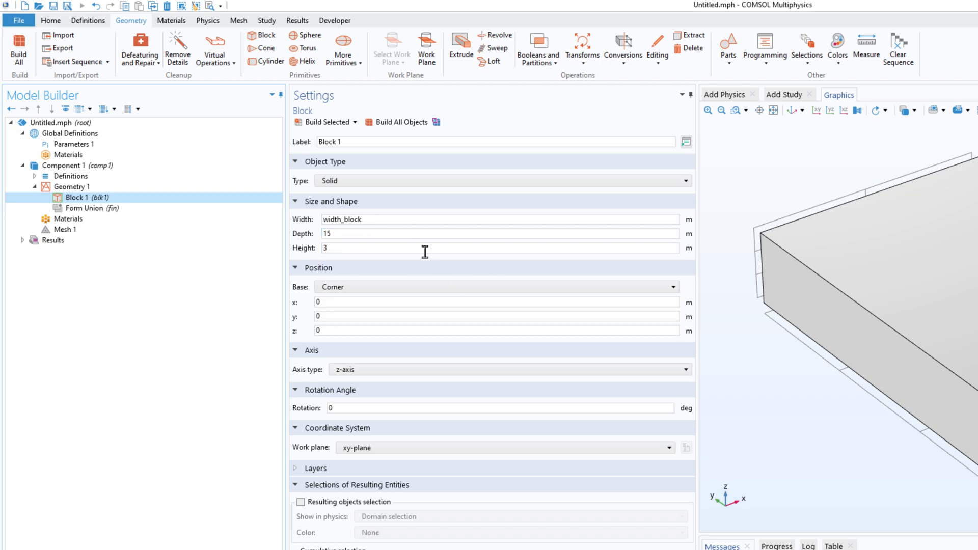
# Step: Add global parameter abc = 15 and enter abc as the block's depth
pyautogui.click(74, 143)
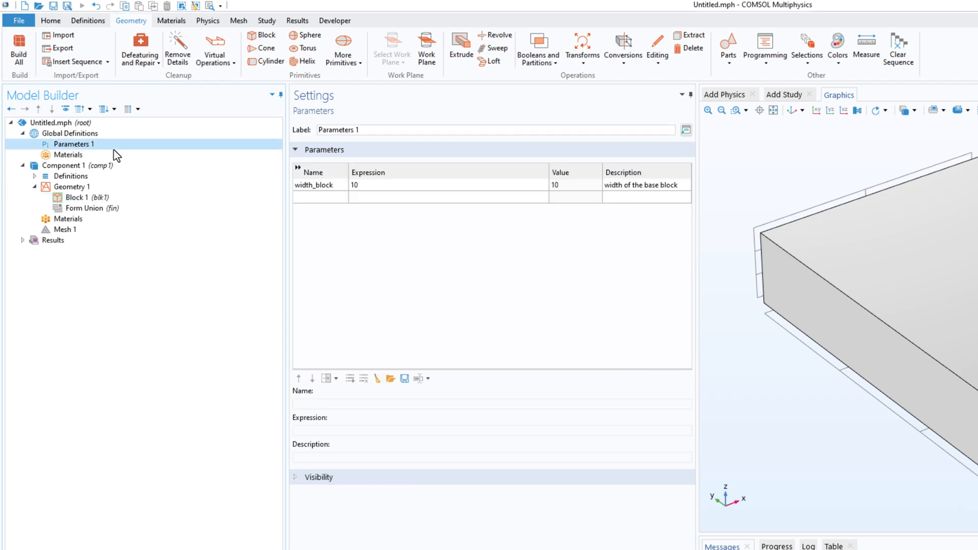
pyautogui.click(319, 197)
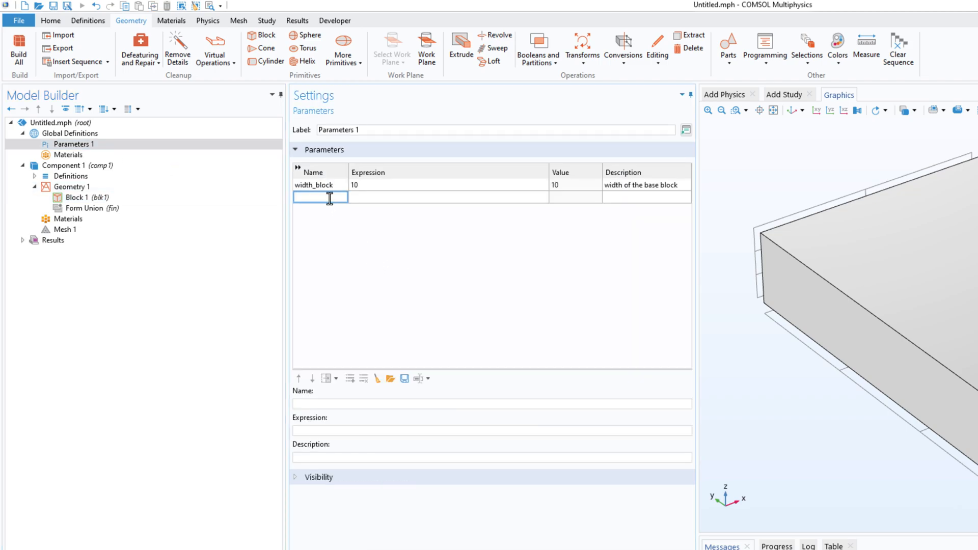
pyautogui.write('abc')
pyautogui.click(449, 197)
pyautogui.write('15')
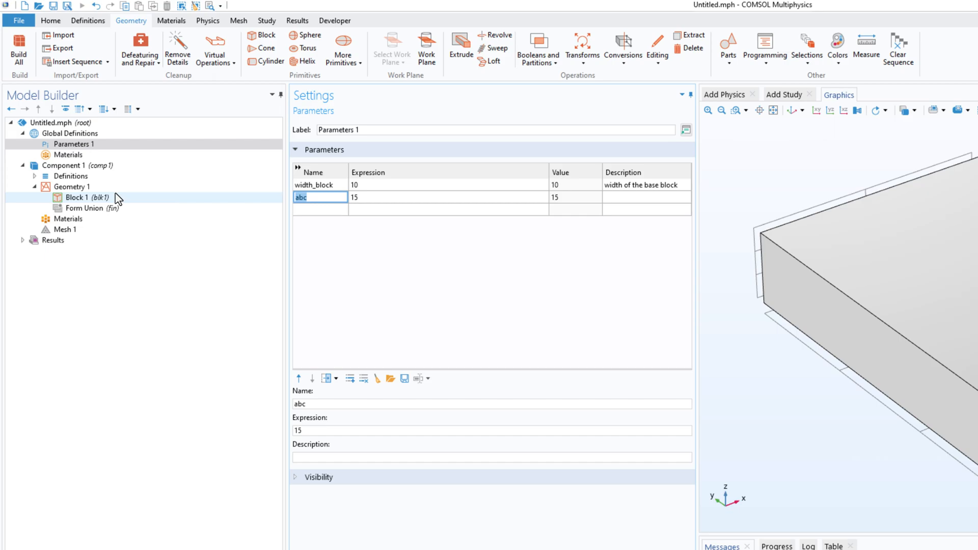
pyautogui.click(79, 197)
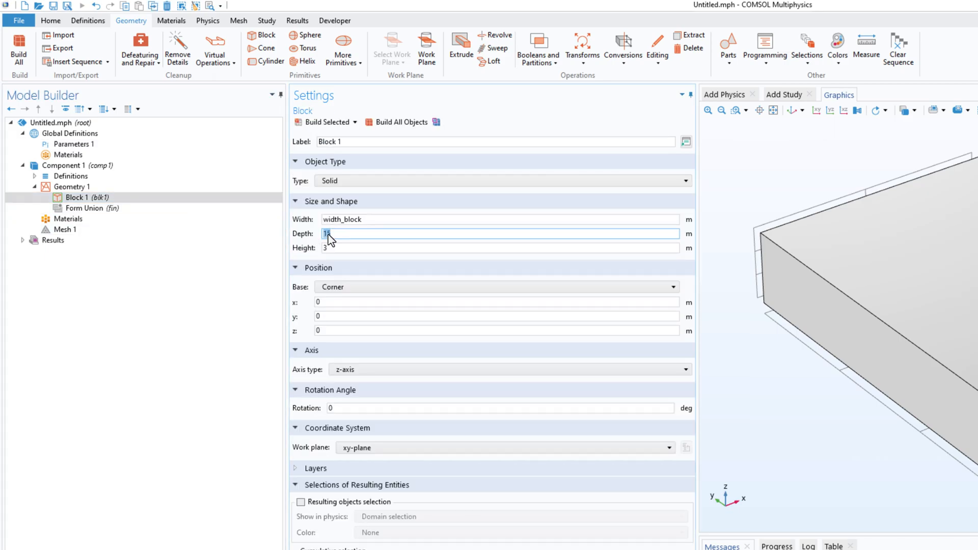
pyautogui.write('abc')
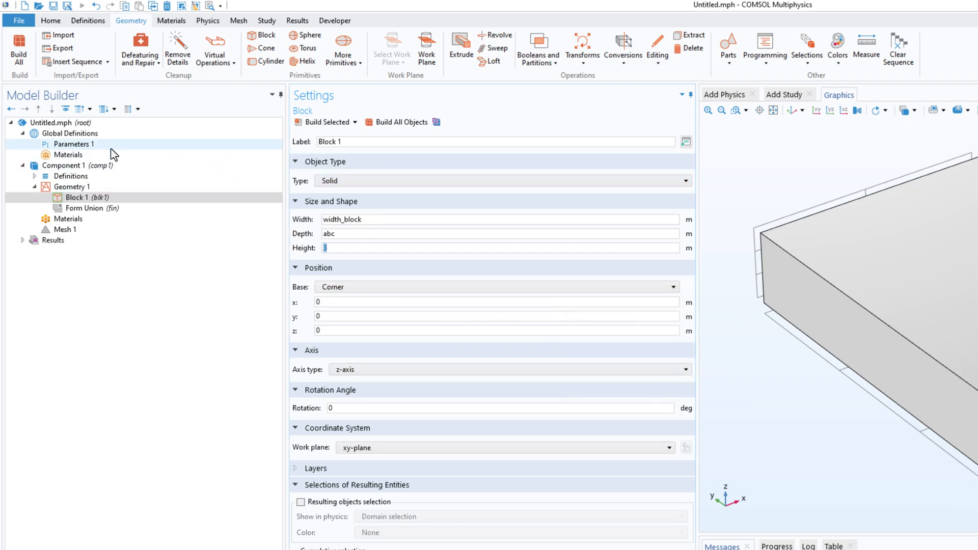
pyautogui.click(74, 143)
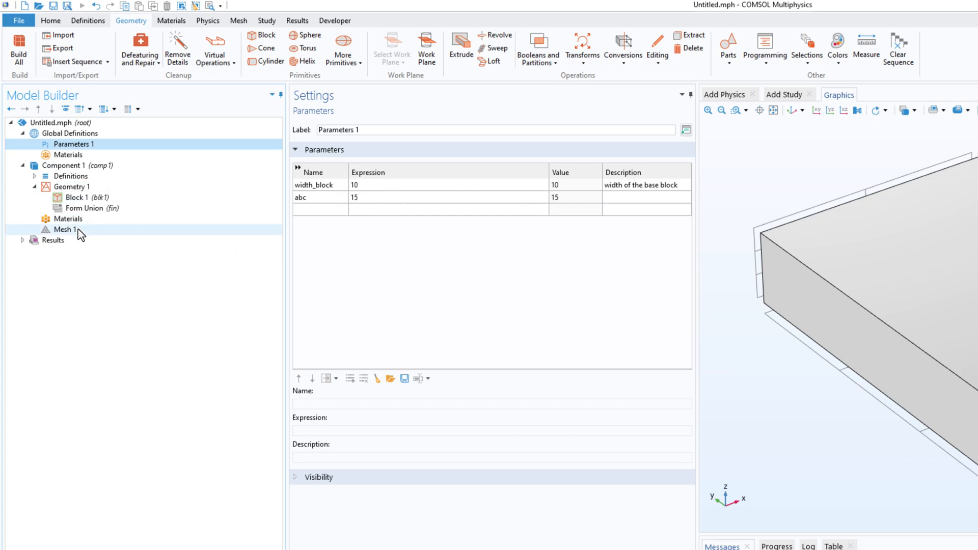
# Step: Make Mesh 1 user-controlled with custom element size (max 1.5 m, min 0.27 m)
pyautogui.click(72, 186)
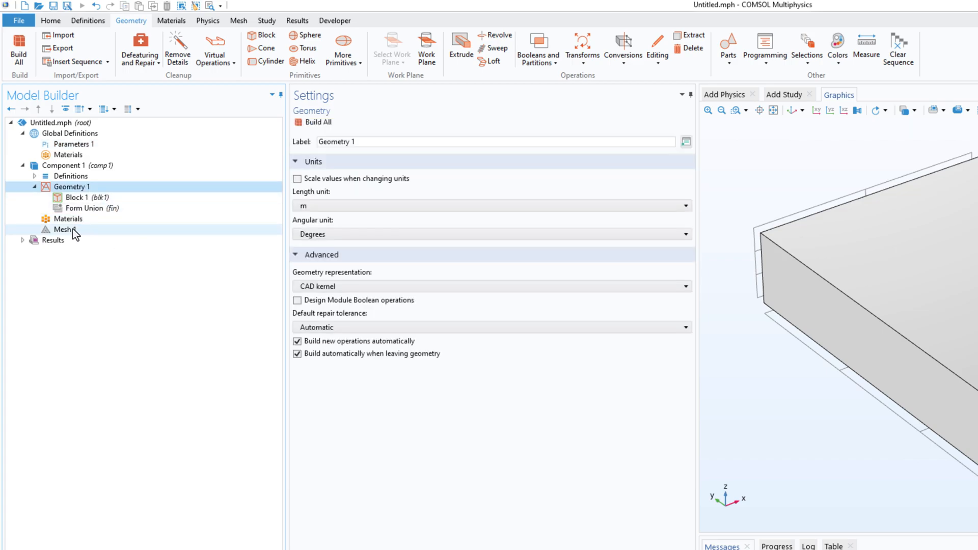
pyautogui.click(64, 229)
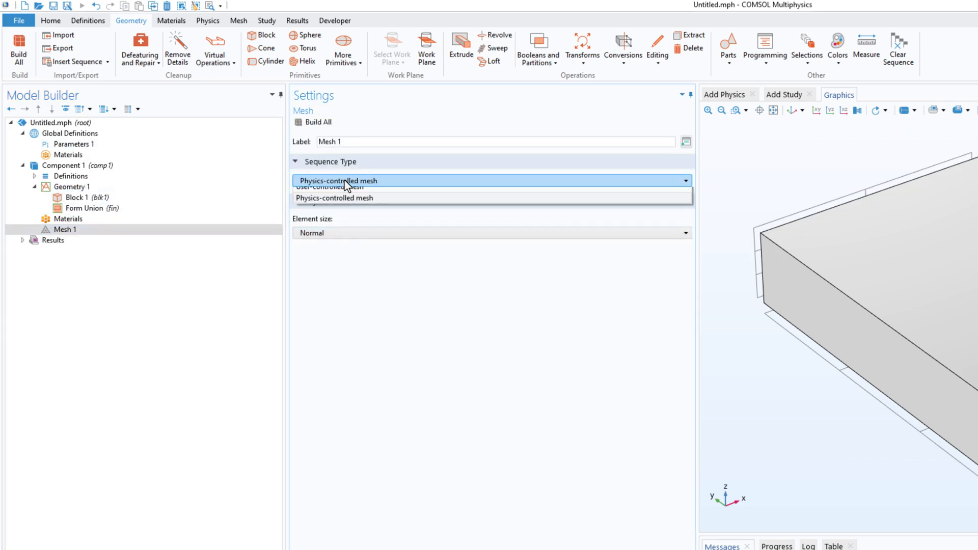
pyautogui.click(332, 188)
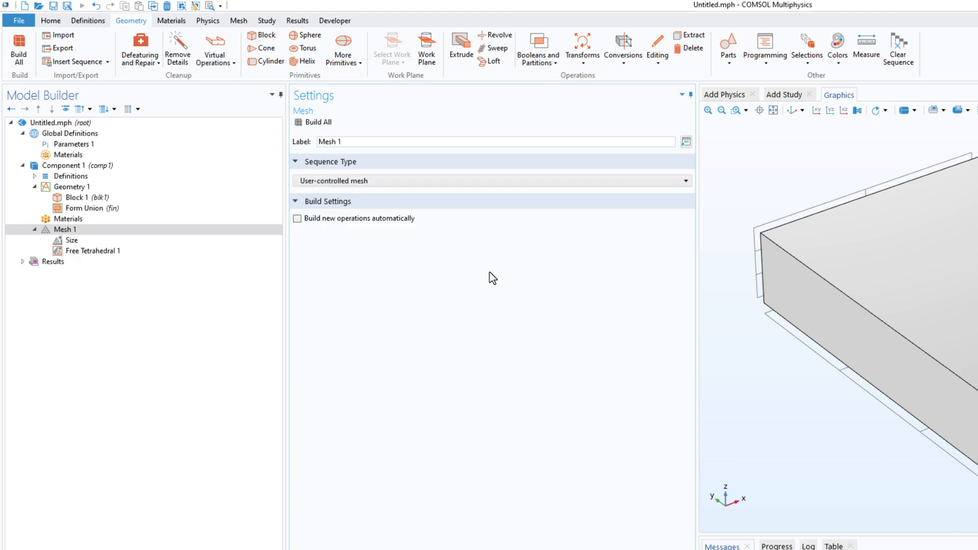
pyautogui.click(72, 241)
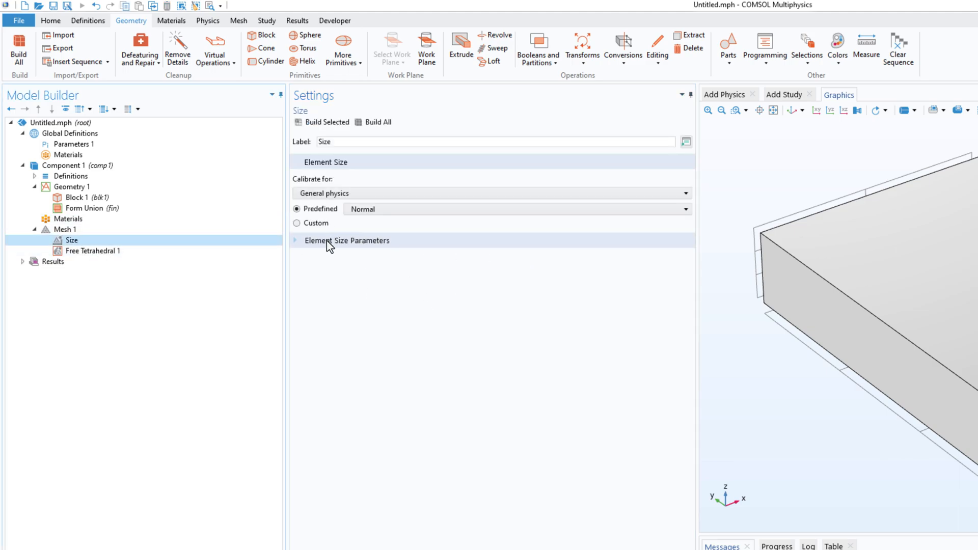
pyautogui.click(299, 208)
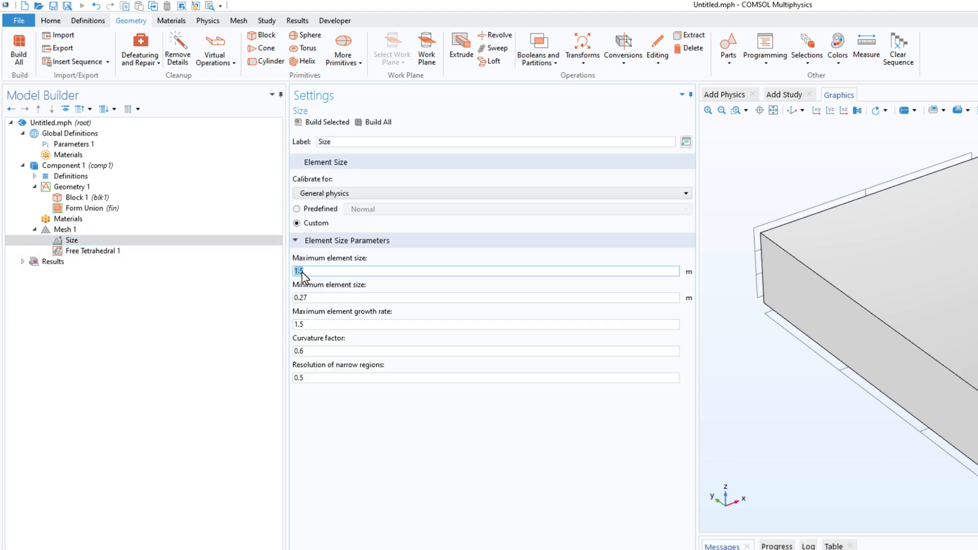
pyautogui.rightClick(300, 271)
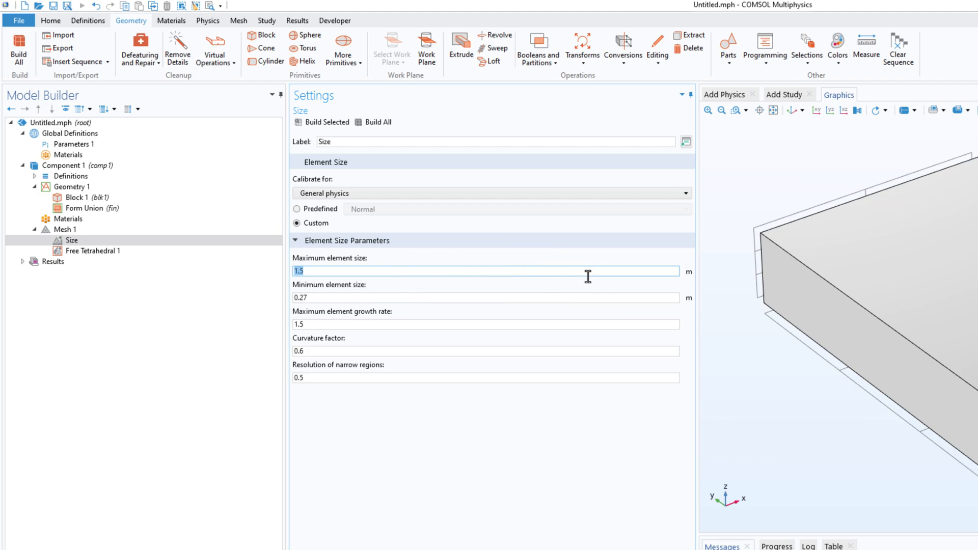
pyautogui.moveTo(793, 530)
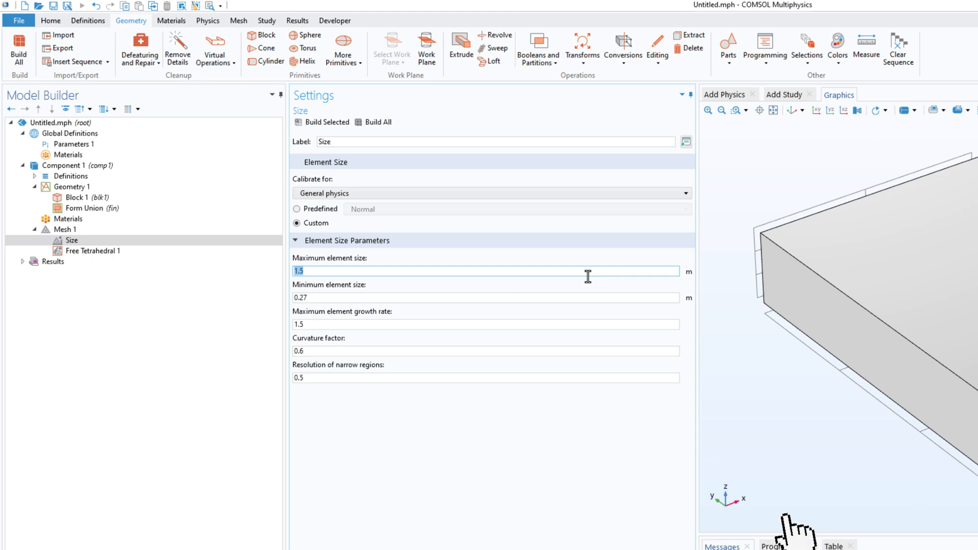